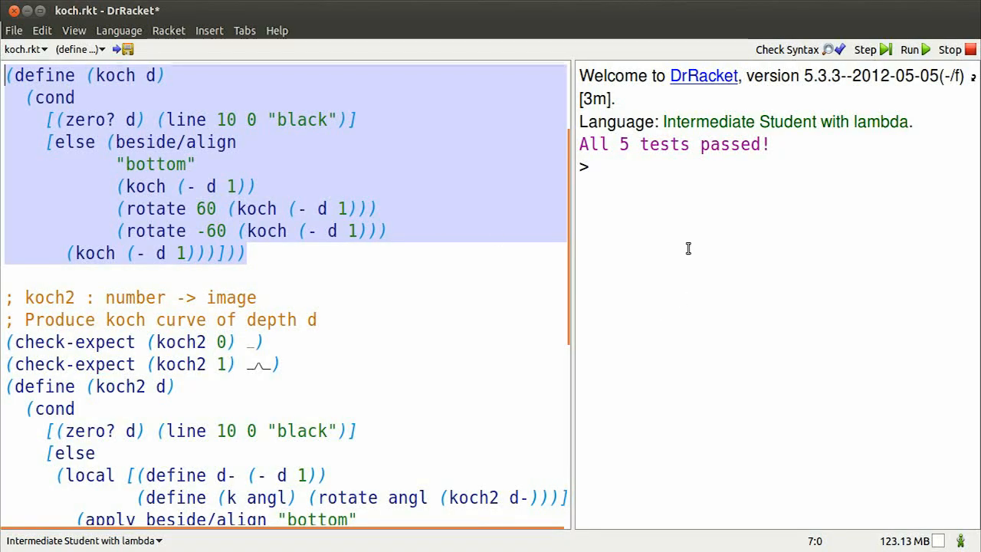
Step: Point out the rotate 60 call and the else clause of koch
left_click(35, 163)
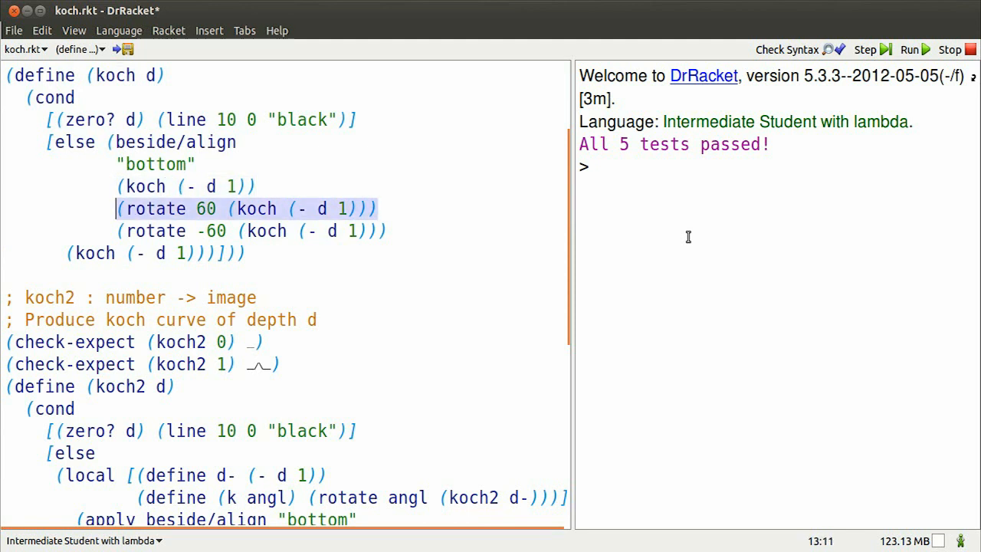
left_click(218, 209)
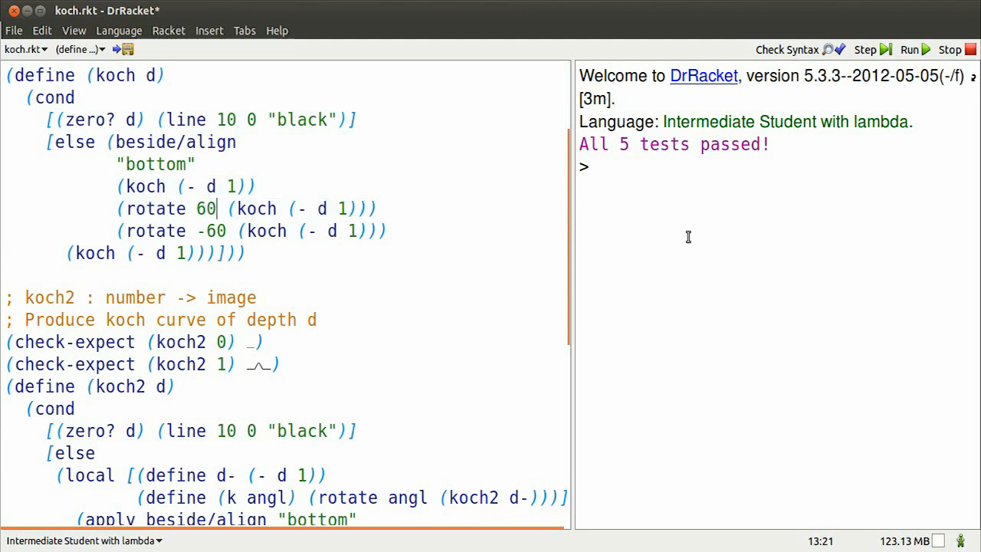
double_click(310, 230)
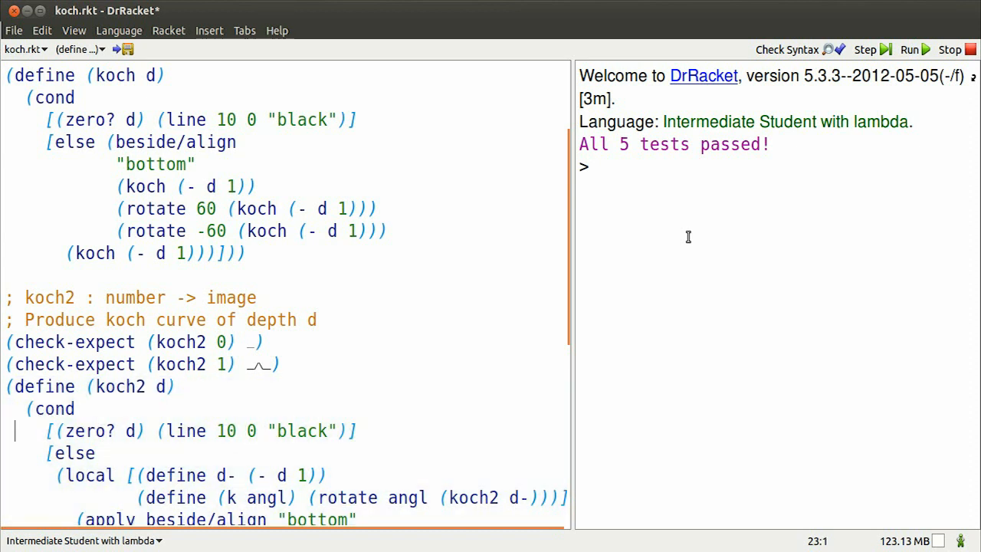
left_click(60, 409)
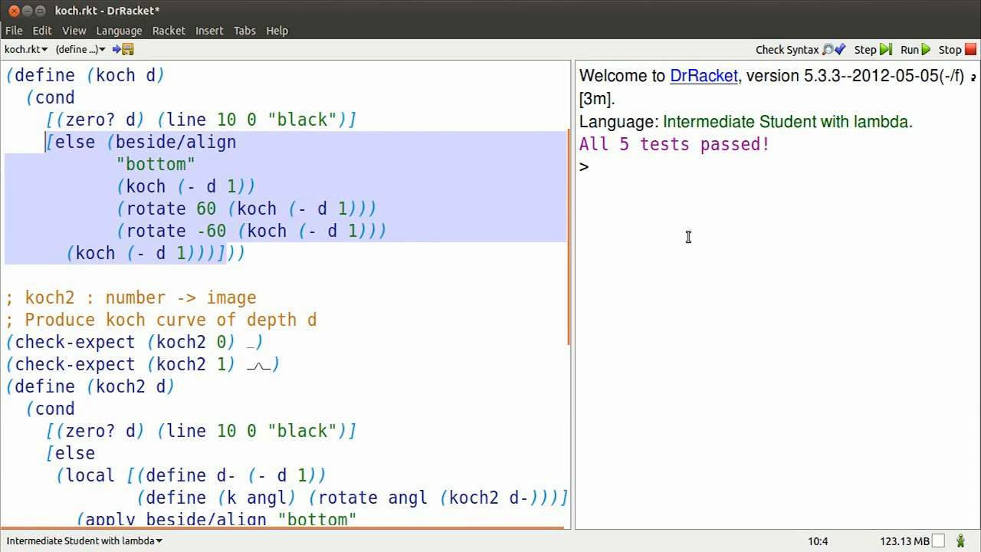
Step: Walk through koch2's base case, d- definition, k helper, bottom alignment and angle list 0 60 -60 0
left_click(42, 385)
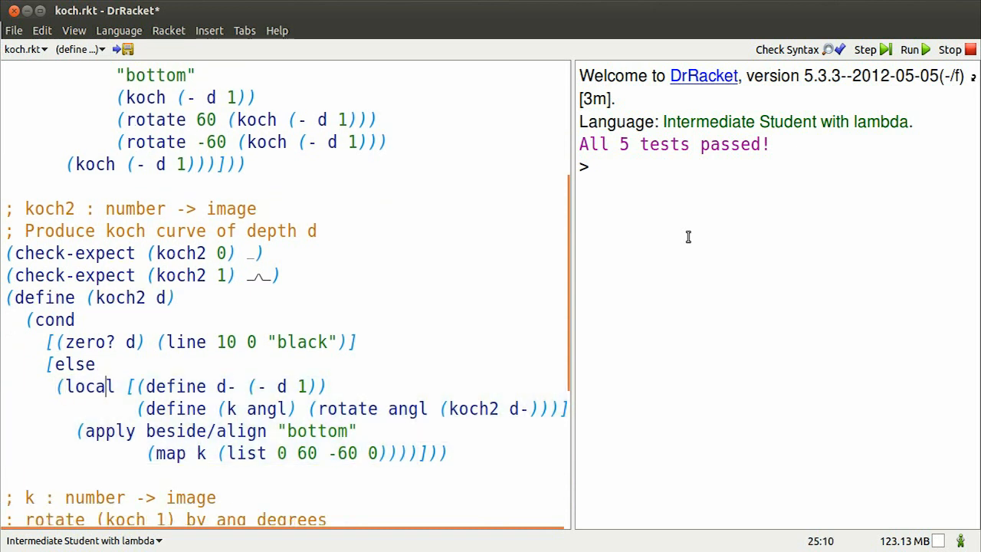
left_click(111, 298)
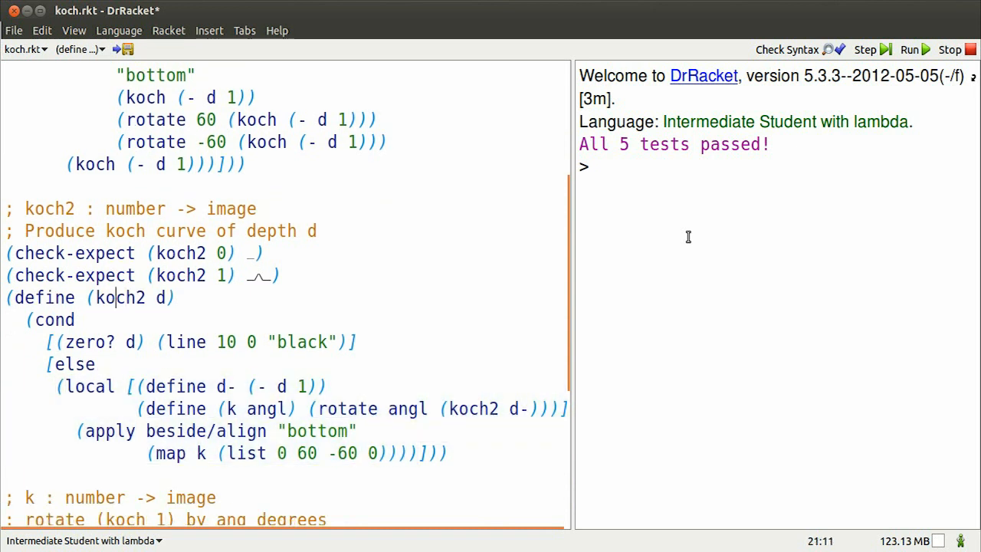
left_click_drag(7, 297, 448, 452)
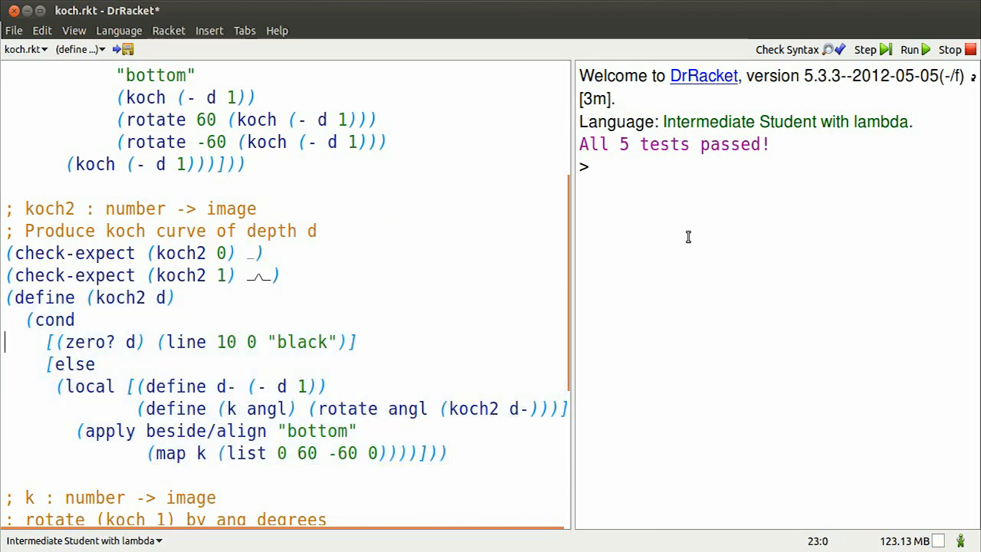
left_click_drag(56, 386, 447, 453)
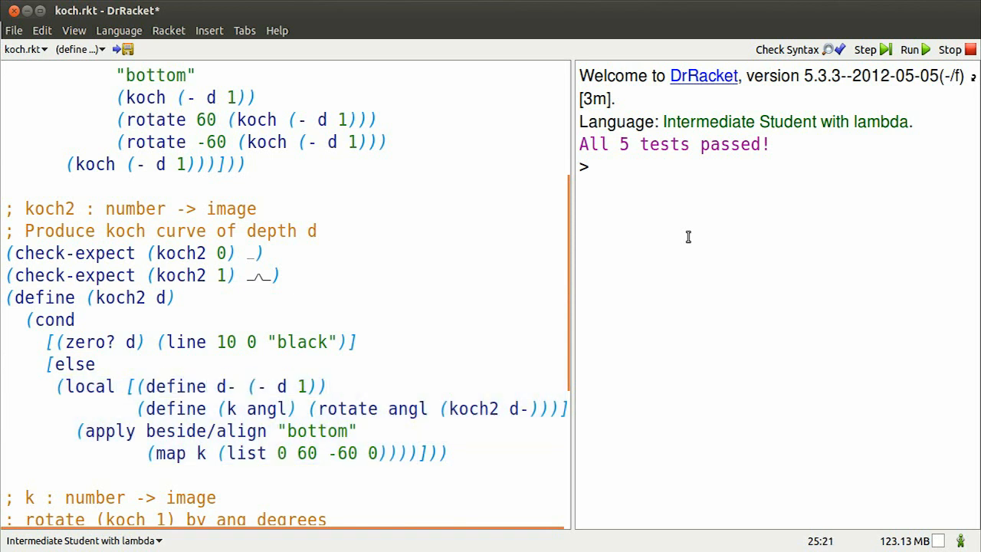
left_click(238, 409)
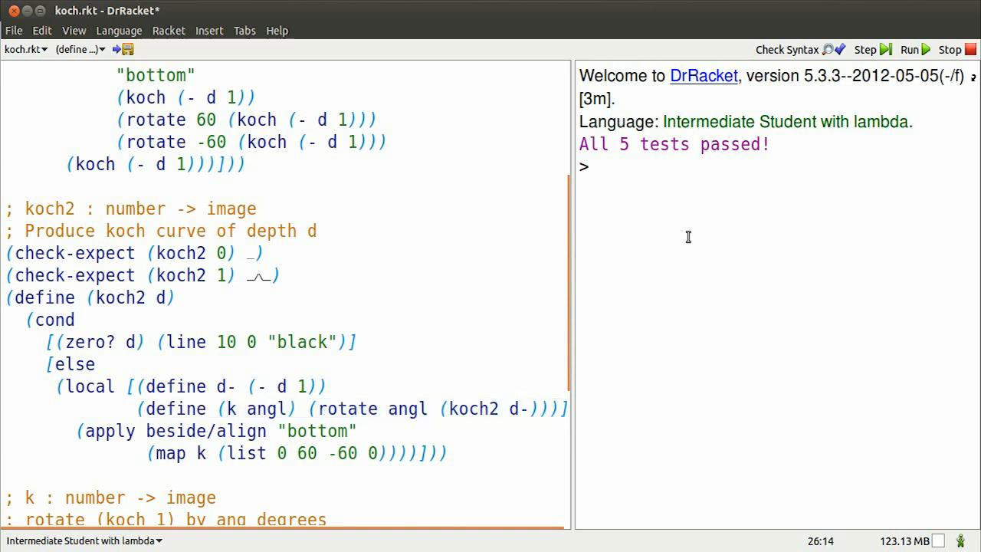
double_click(252, 408)
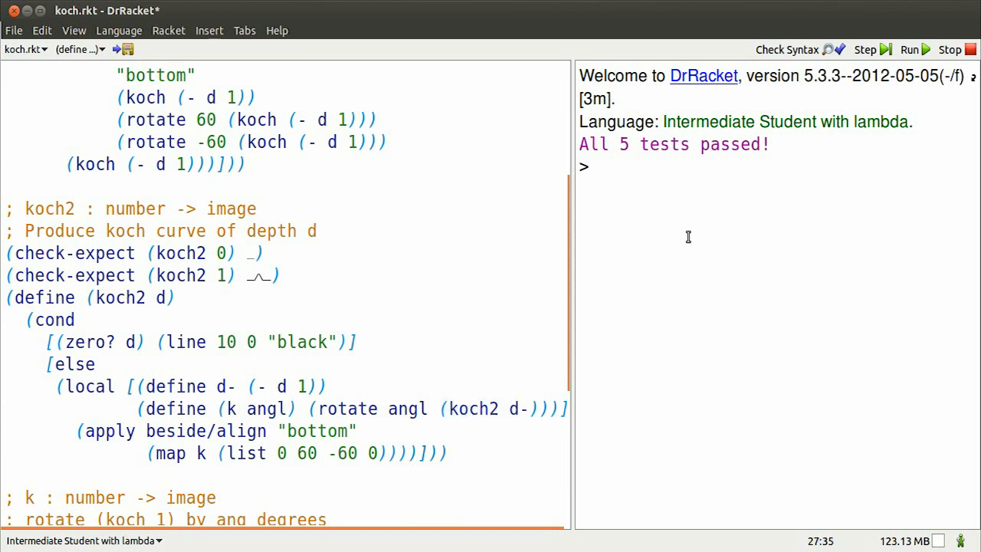
left_click_drag(47, 364, 429, 452)
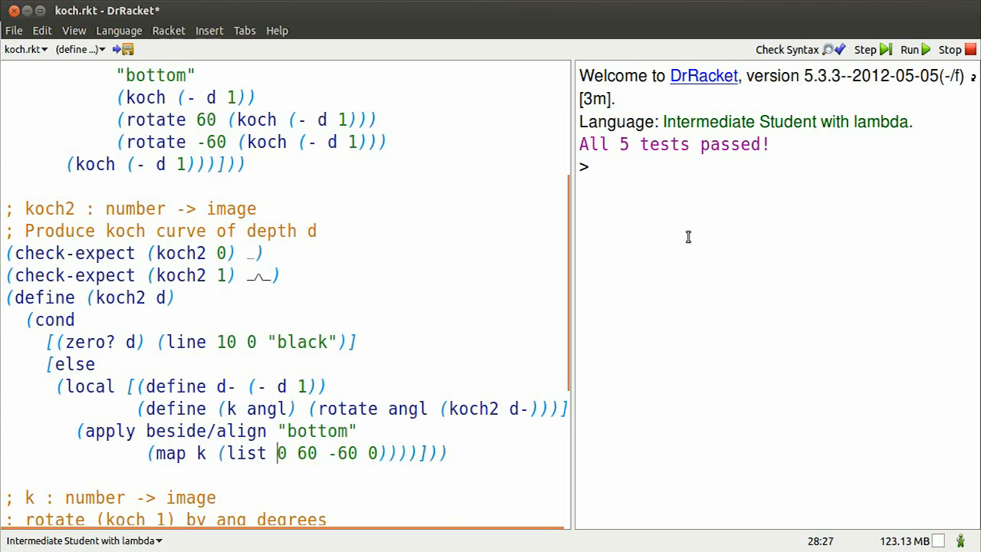
left_click(368, 453)
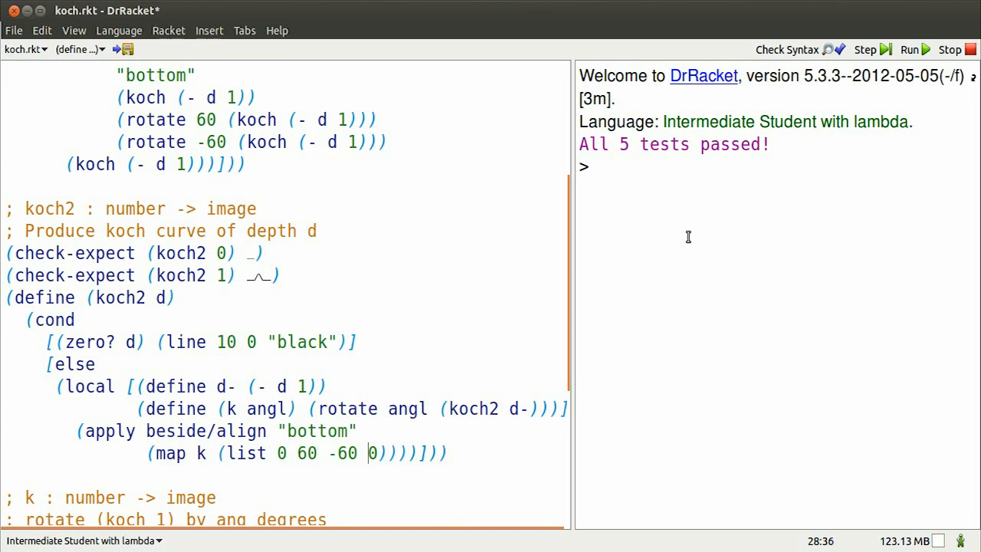
left_click(274, 430)
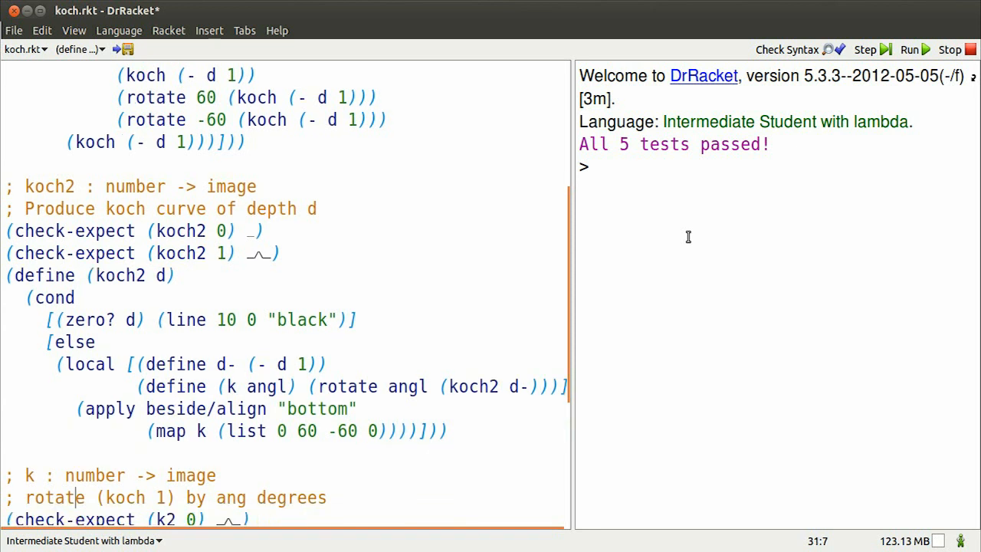
Step: Scroll down to the k2 definition and mark its angl parameter
scroll("down", 3)
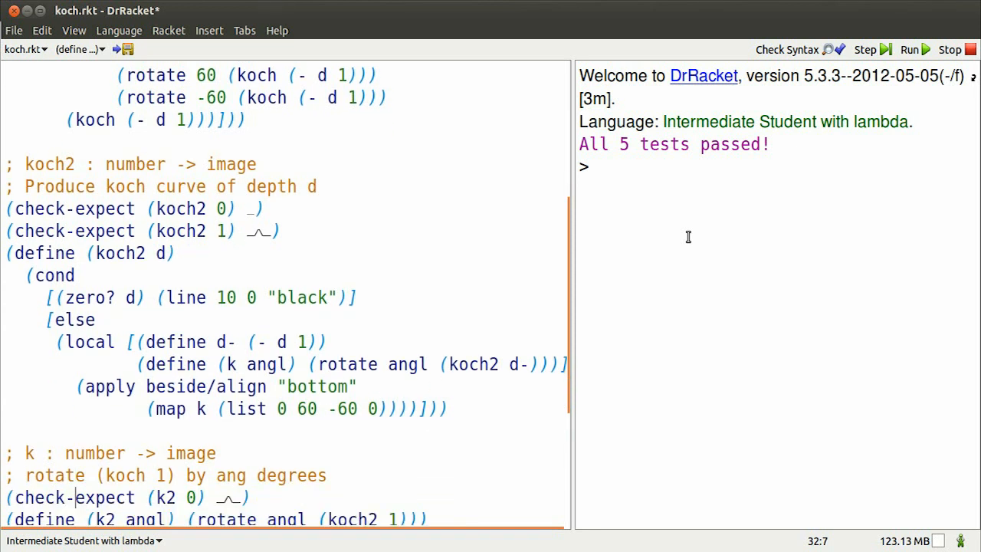
scroll("down", 3)
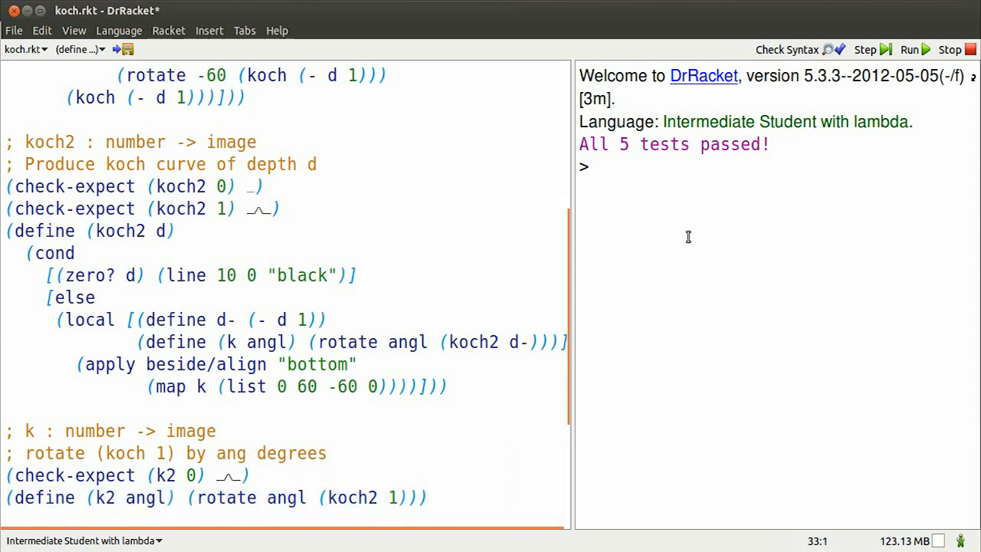
left_click(113, 497)
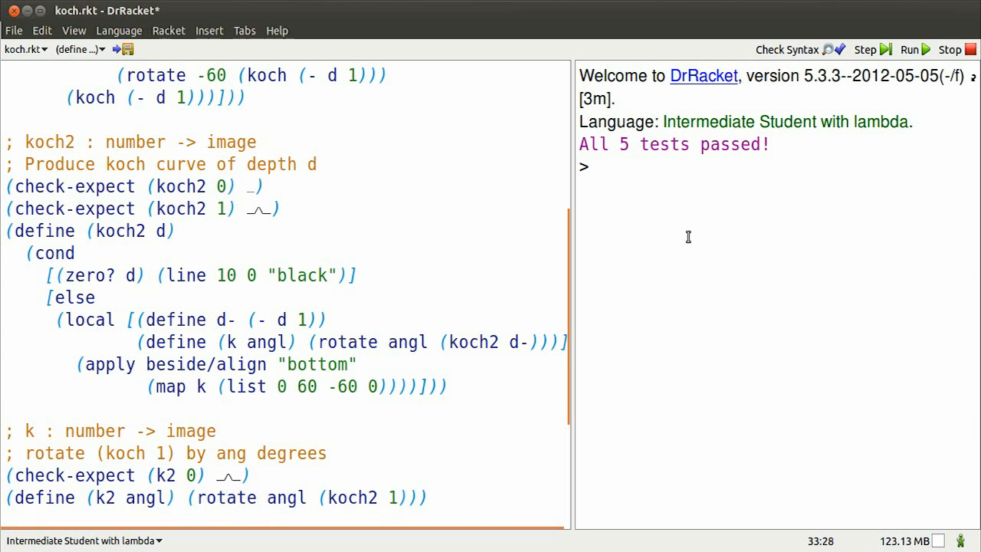
double_click(364, 498)
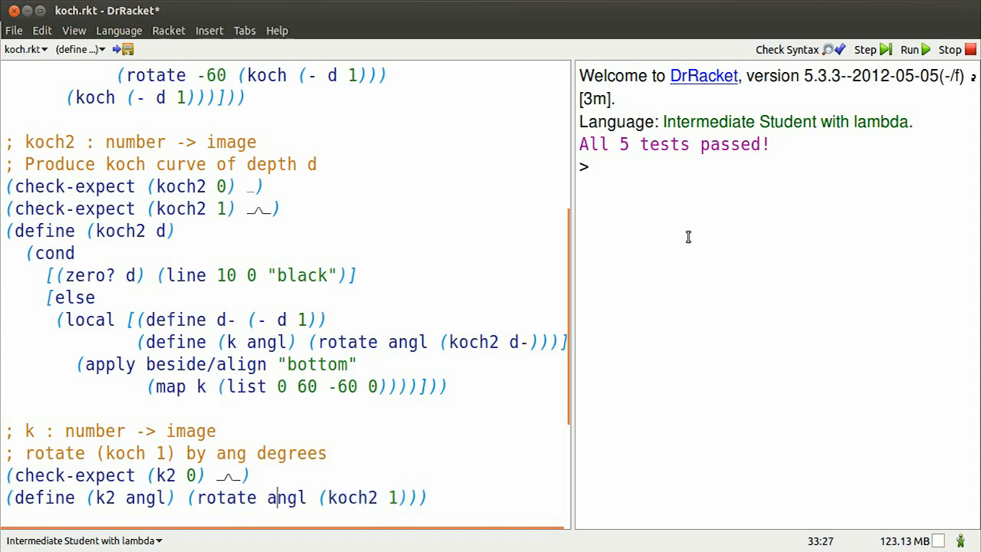
mouse_move(837, 168)
type("(map k")
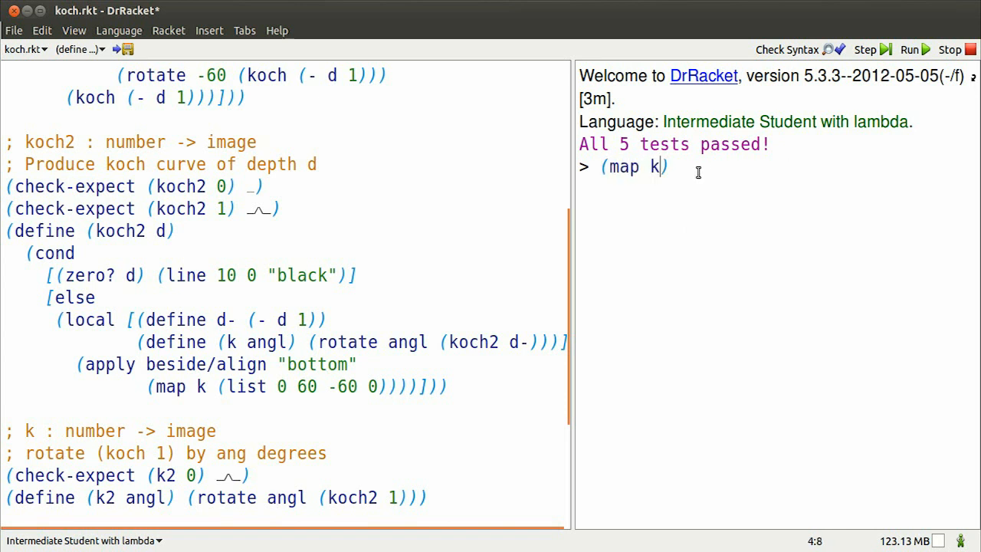
Step: Evaluate (map k2 (list 0 60 -60 0)) to get four rotated curve pieces
type("2 (list 0")
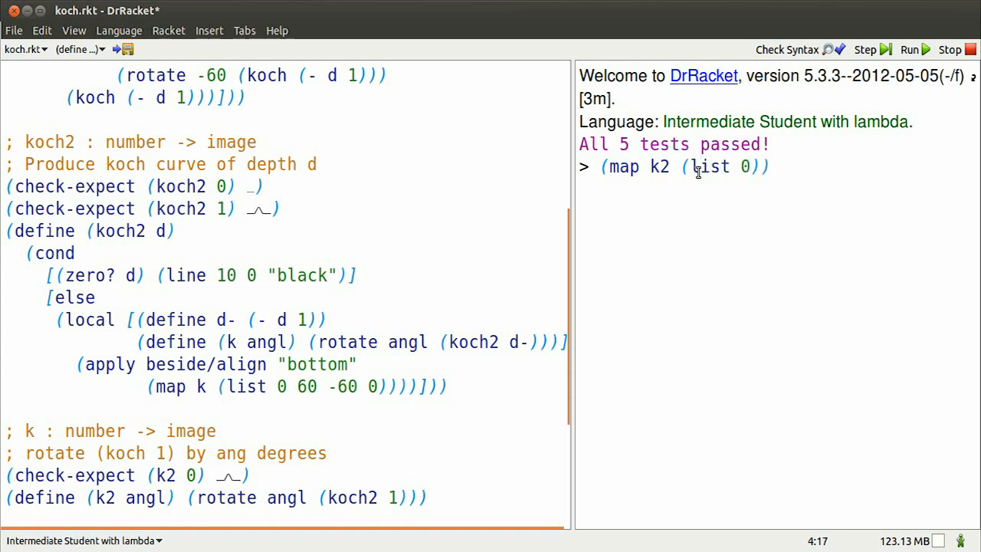
type("60 -6")
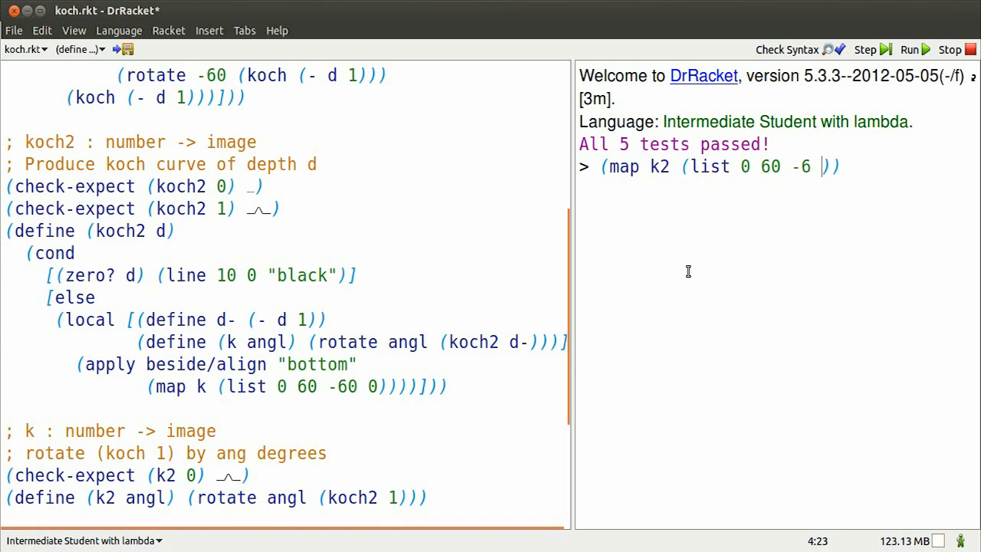
type("0")
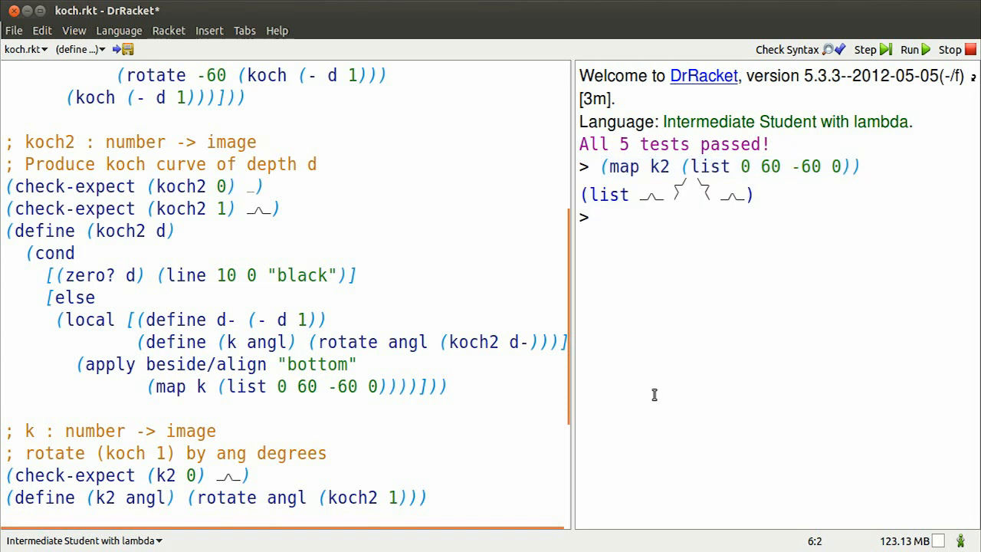
type("(apply")
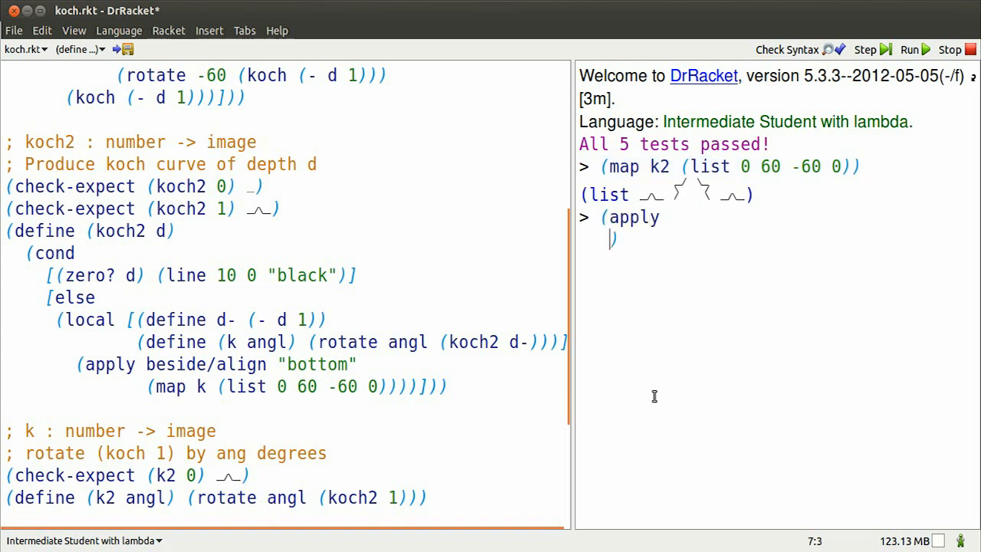
Step: Evaluate (apply beside/align "bottom" (map k2 (list 0 60 -60 0))) to join the pieces into one curve
type("beside/align")
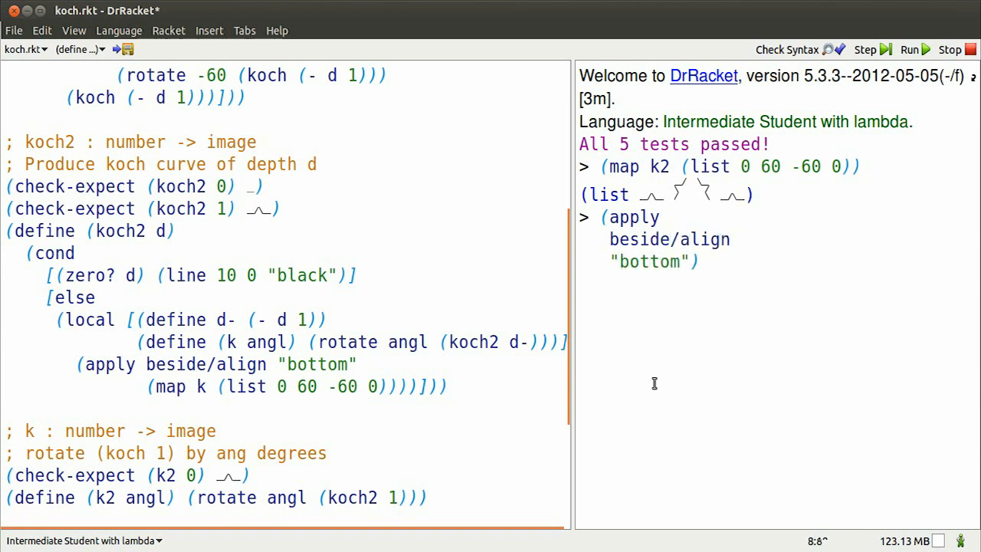
type("(map k2 (list 0 60 -60 0")
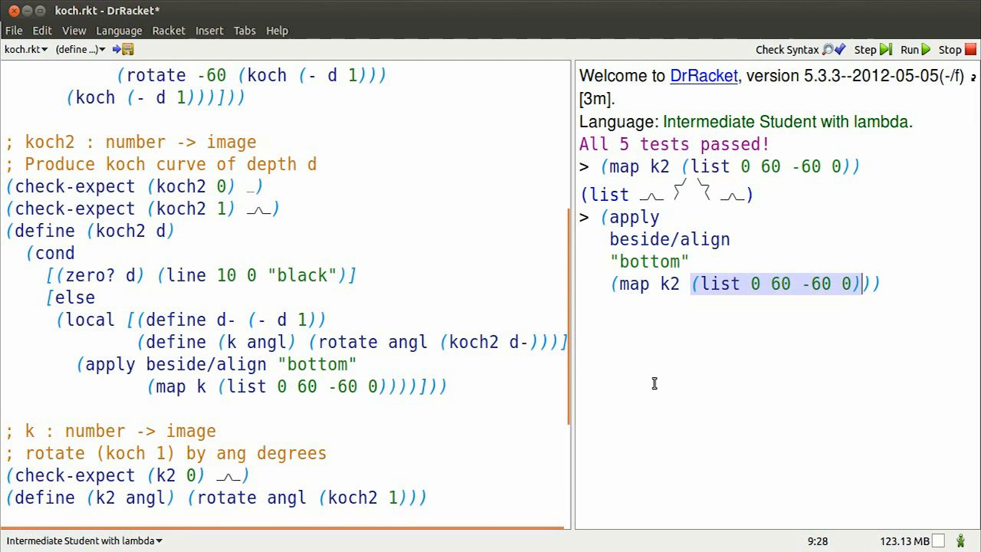
key("Return")
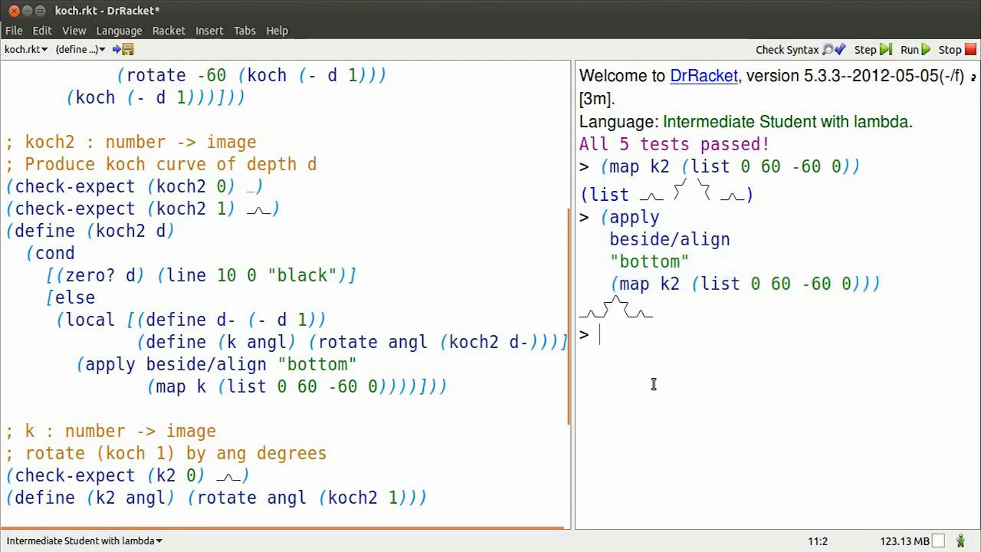
type("(koch2 0")
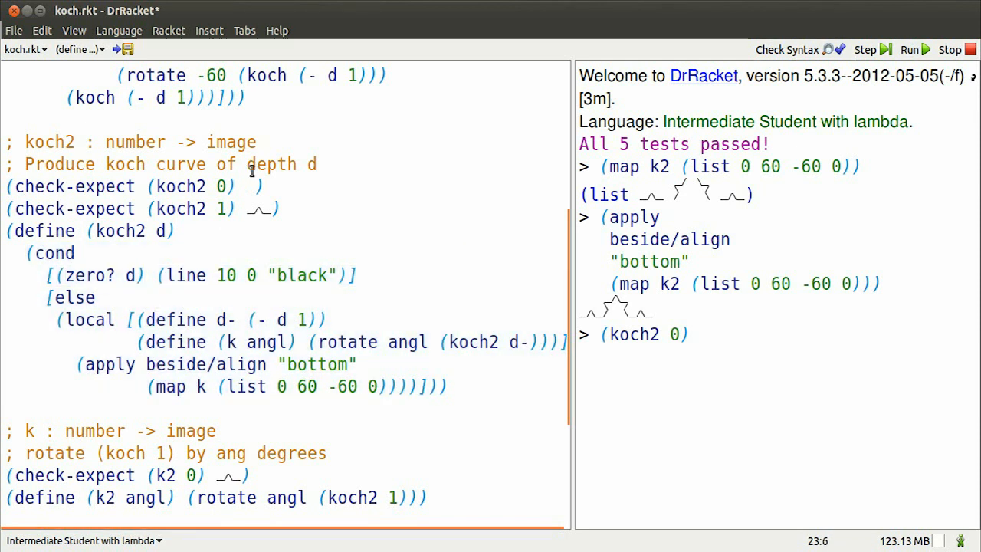
Step: Evaluate (koch2 0) and (koch2 1), highlighting the cond body, local expression and rotate call
left_click_drag(158, 275, 349, 275)
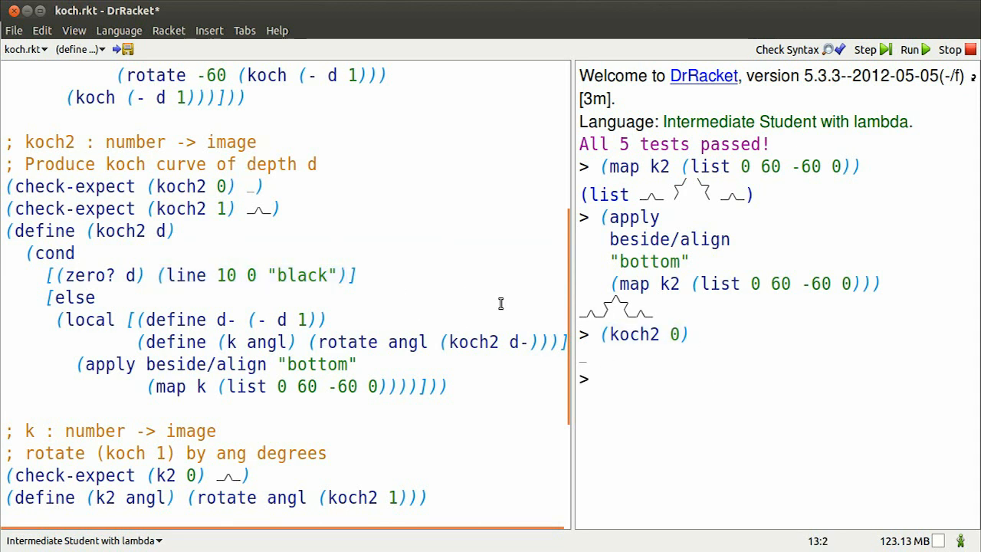
type("(koch2 1")
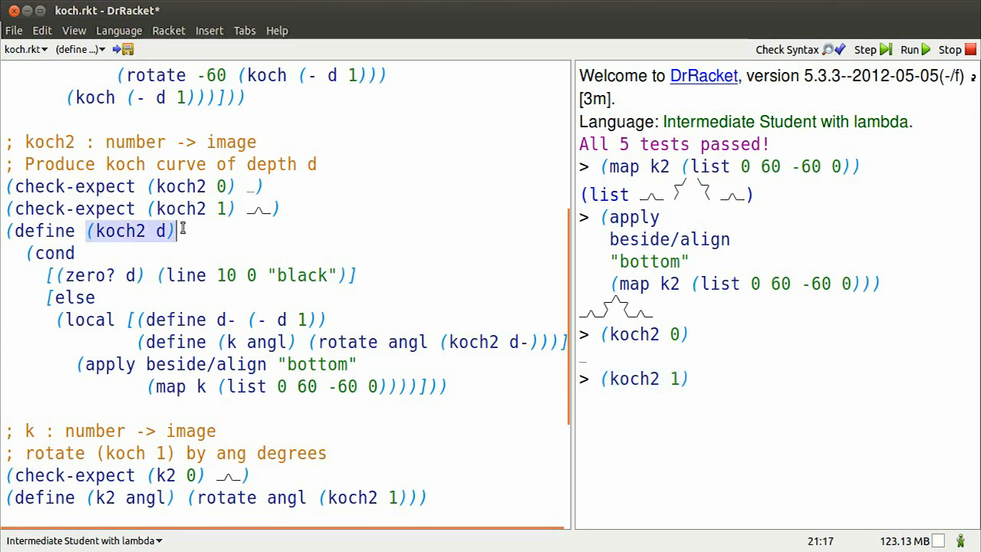
left_click_drag(179, 231, 447, 395)
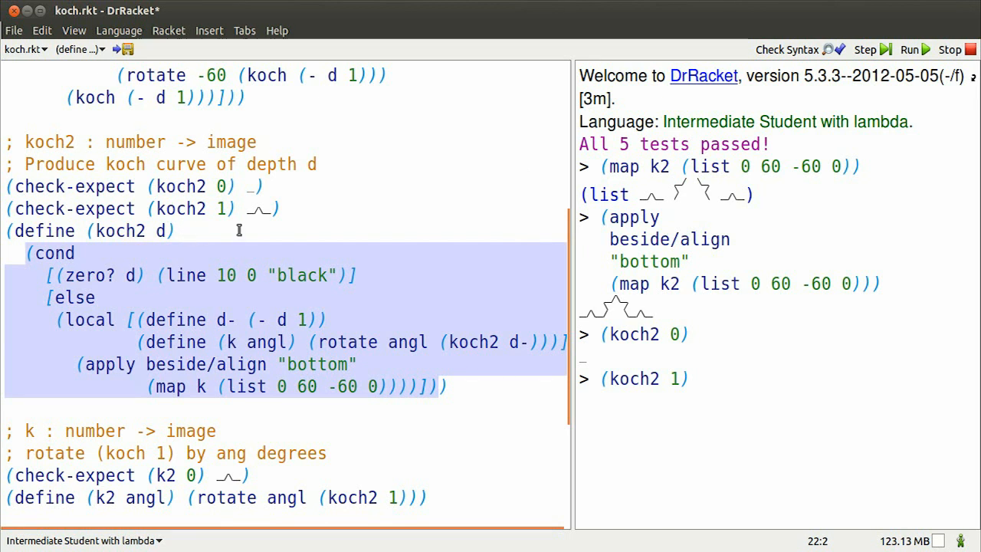
left_click(295, 208)
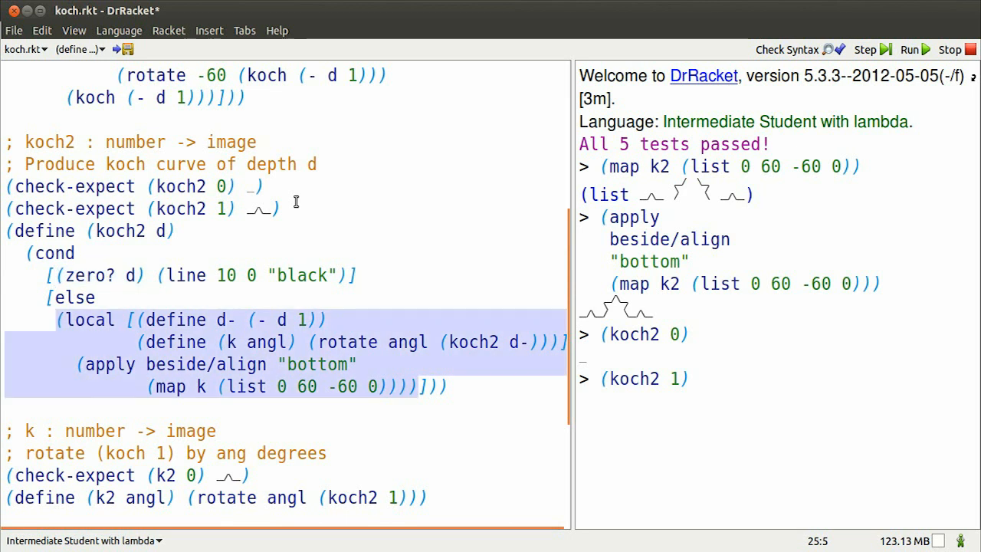
left_click(190, 320)
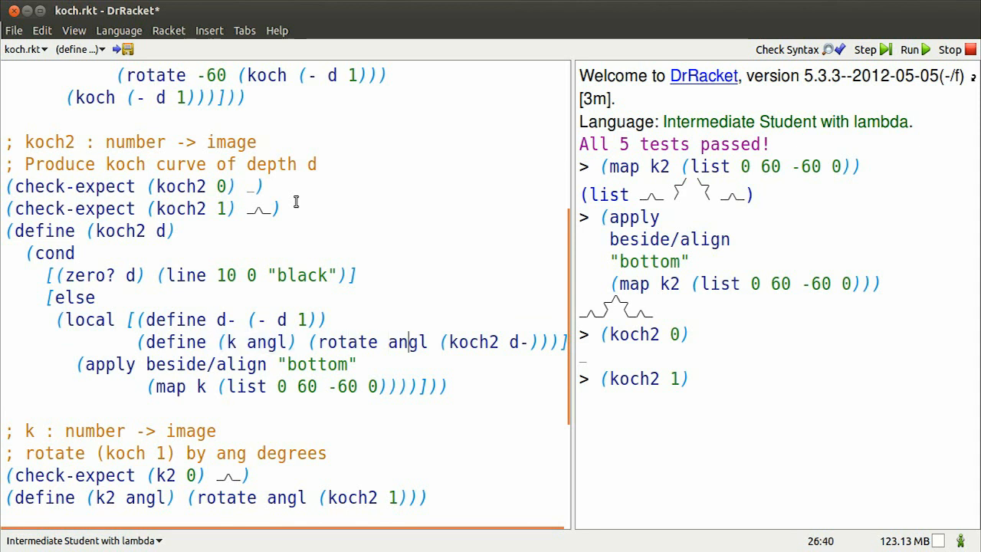
double_click(484, 341)
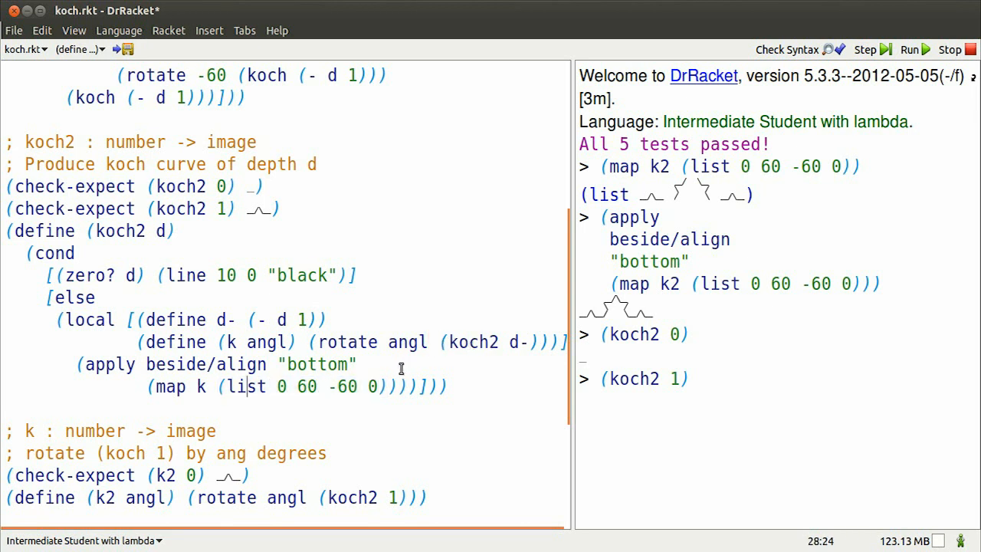
left_click_drag(148, 386, 396, 386)
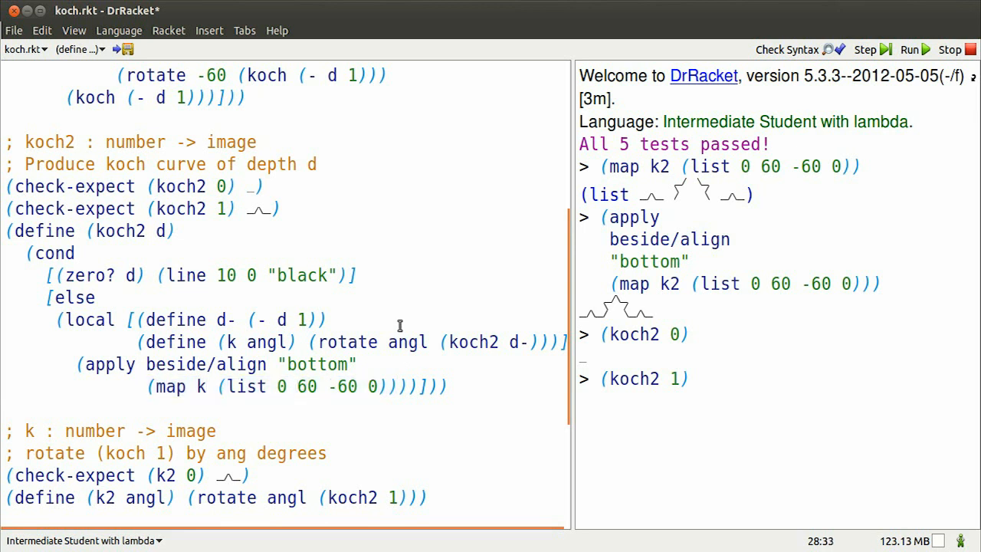
left_click(368, 386)
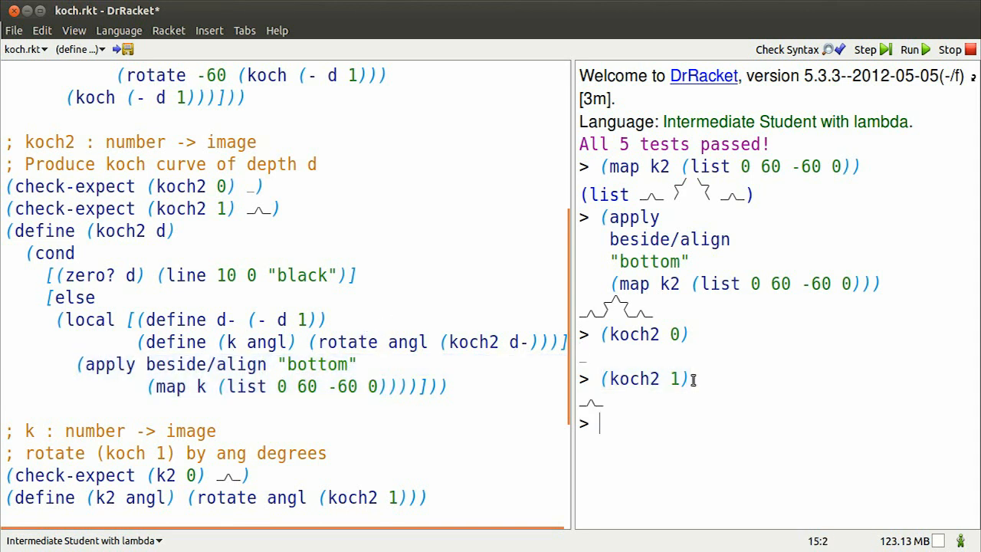
Step: Evaluate (koch2 2) after pointing out the k helper, its angl header and recursive call
type("(k")
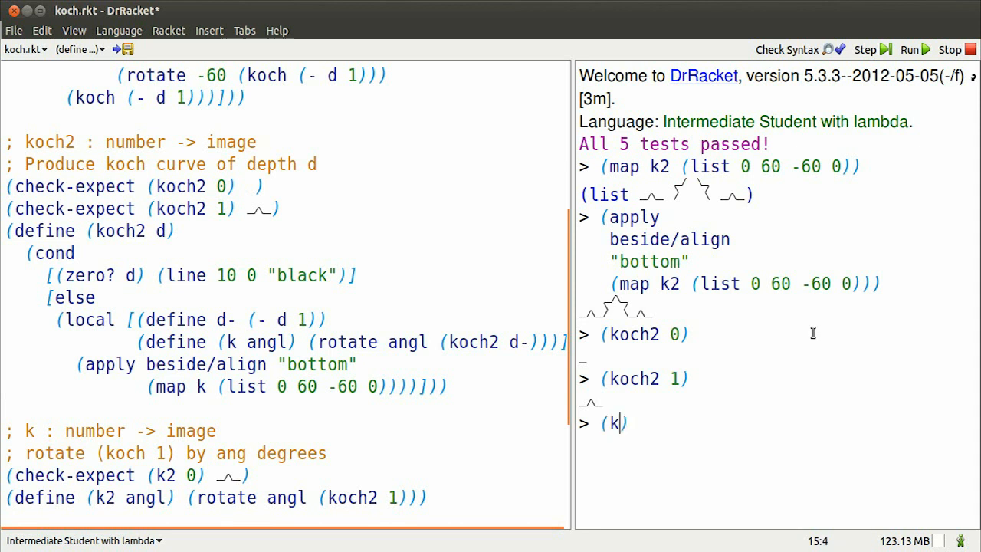
type("och2 2")
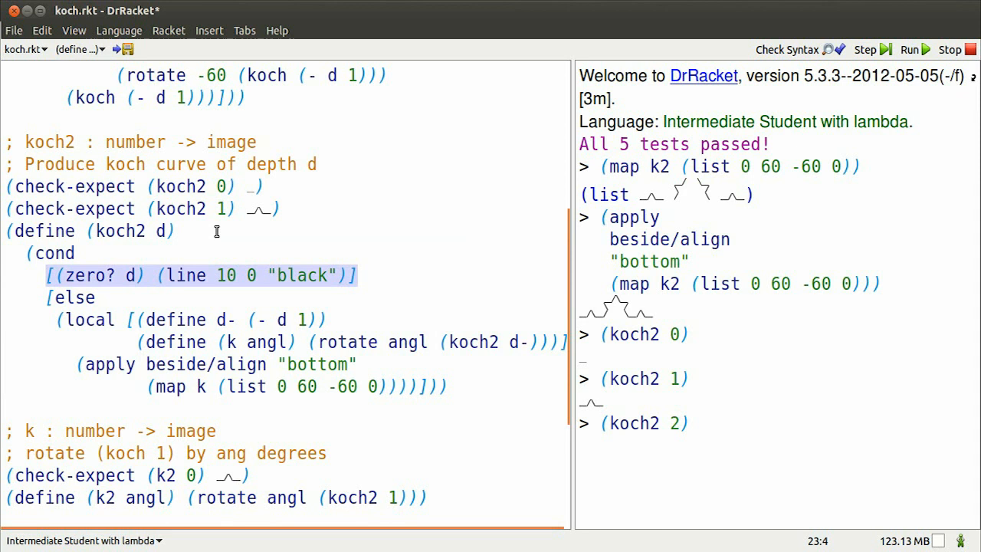
left_click(65, 319)
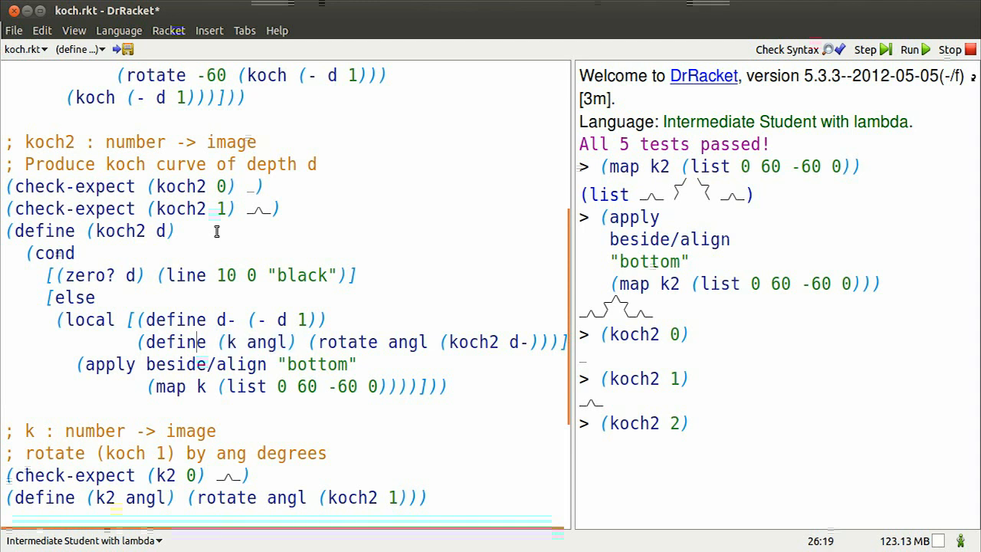
double_click(257, 342)
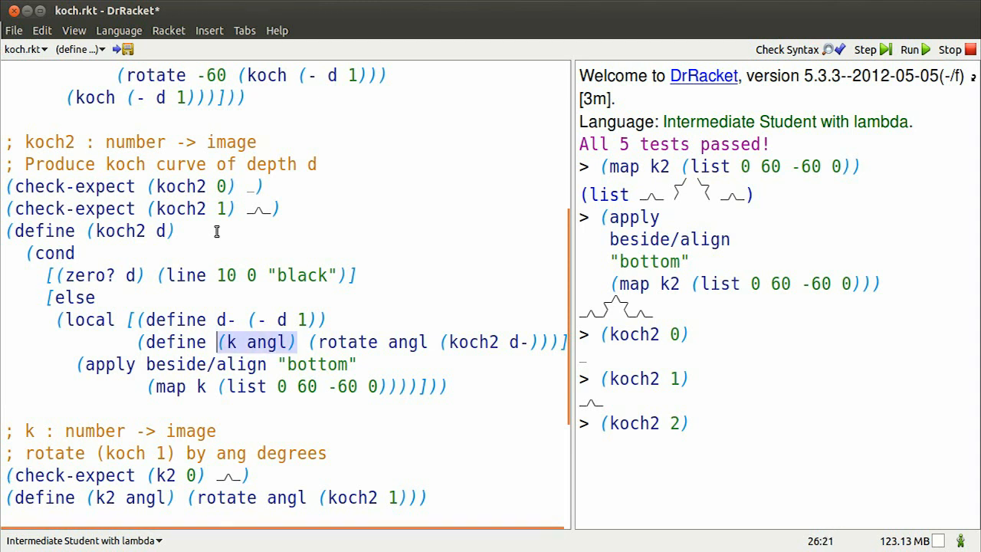
left_click(343, 342)
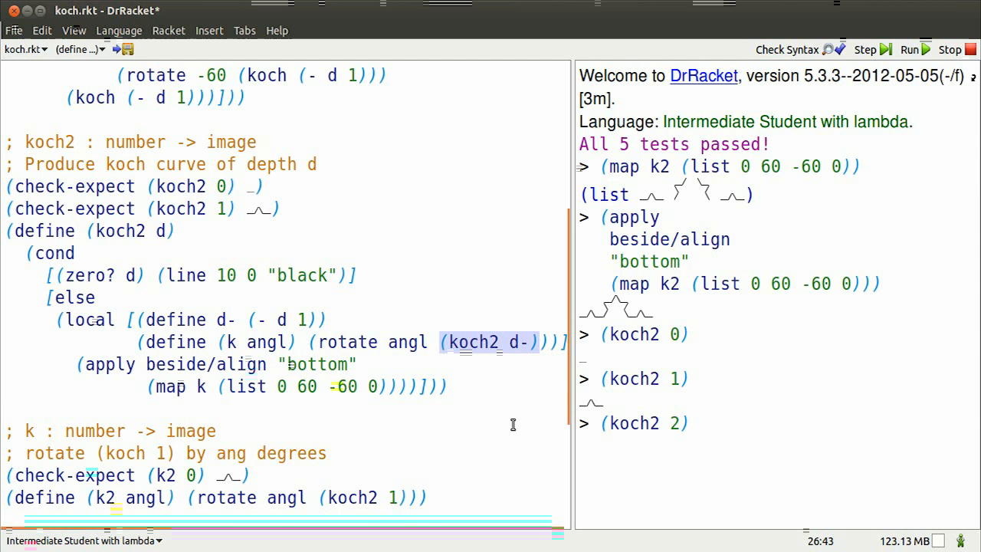
left_click(590, 404)
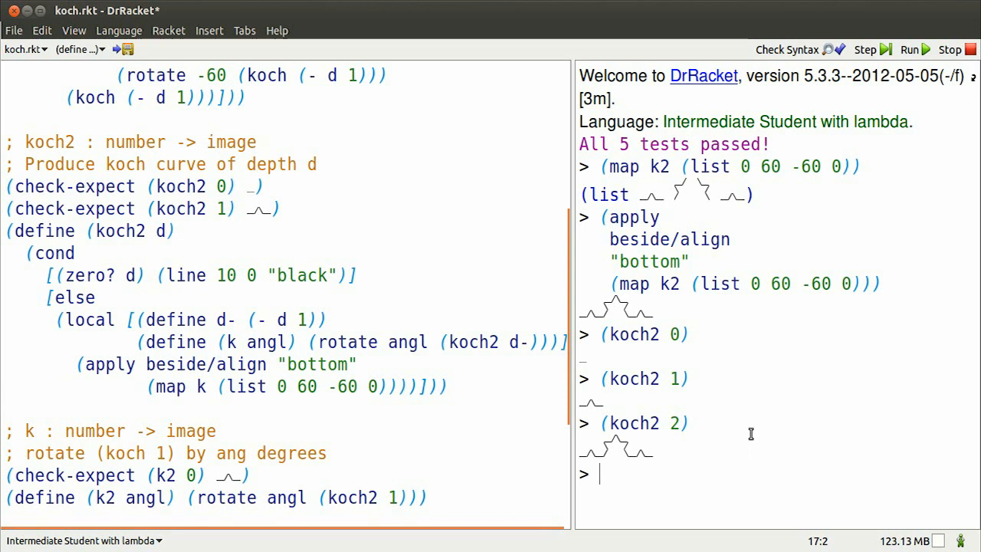
type("(koch2 3")
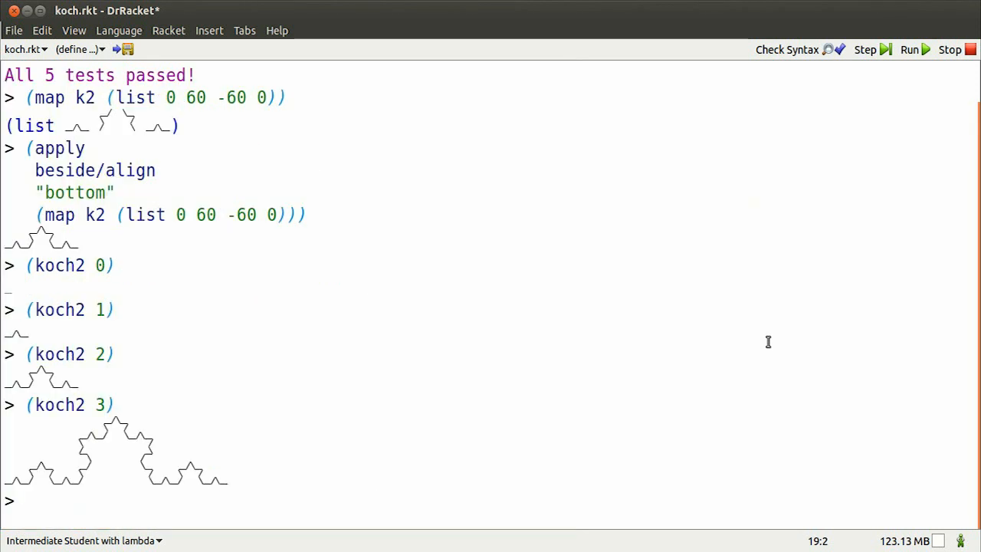
Step: Evaluate (koch2 3) and (koch2 4), then scroll down to the depth-4 curve
type("(")
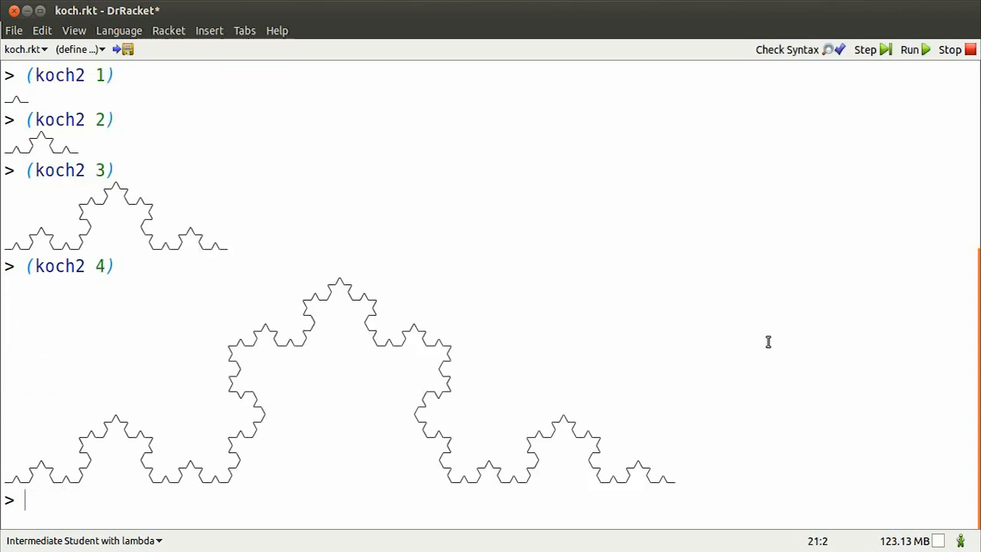
scroll("down", 3)
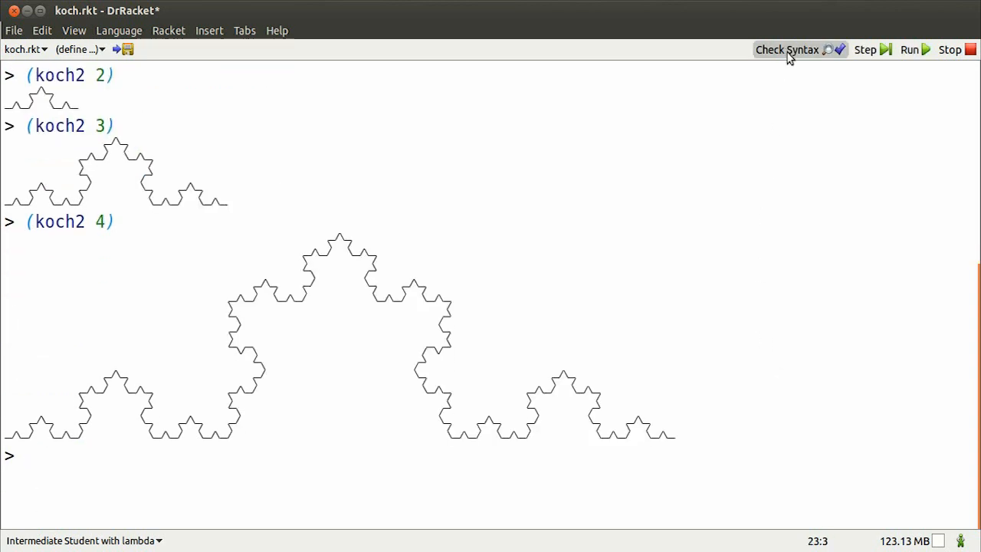